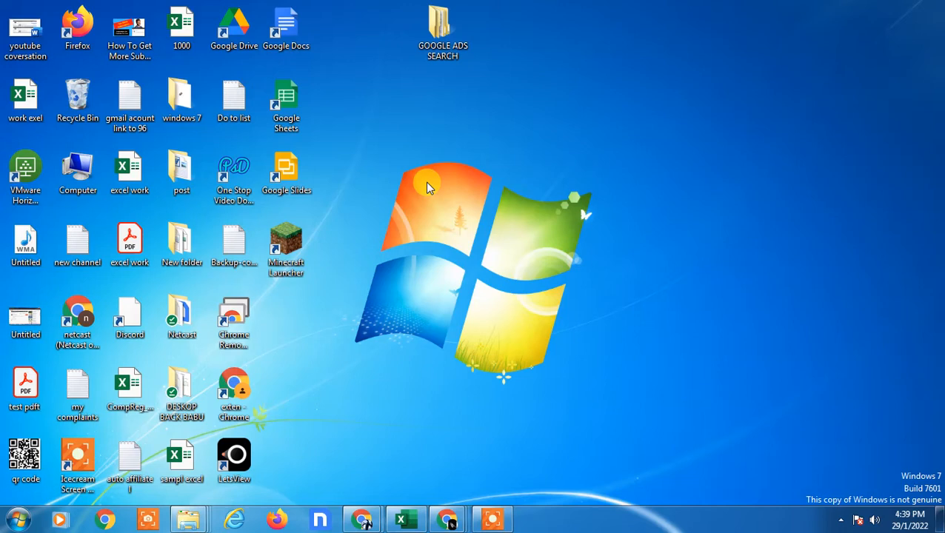
{"action": "mouse_move", "coordinate": [554, 187]}
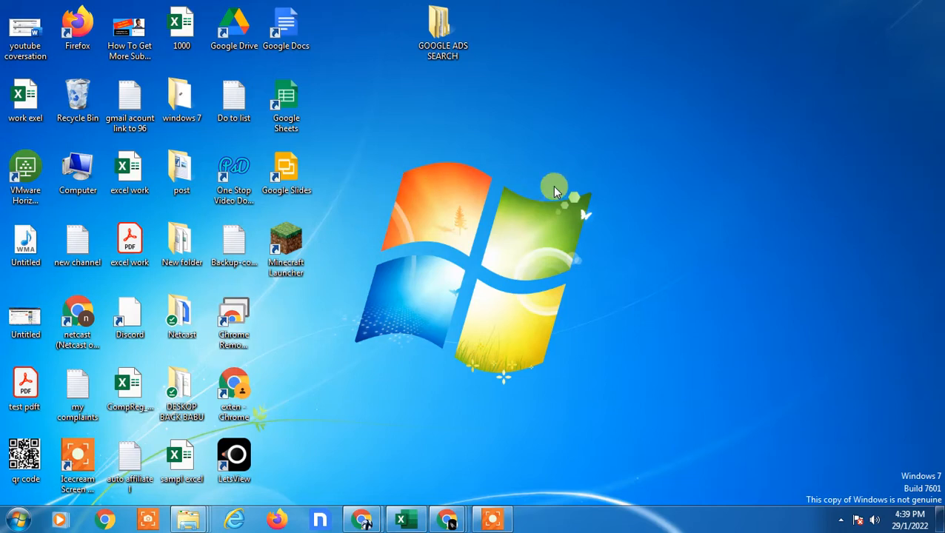
Show and dismiss the desktop's right-click menu before previewing the open Chrome windows
{"action": "right_click", "coordinate": [556, 185]}
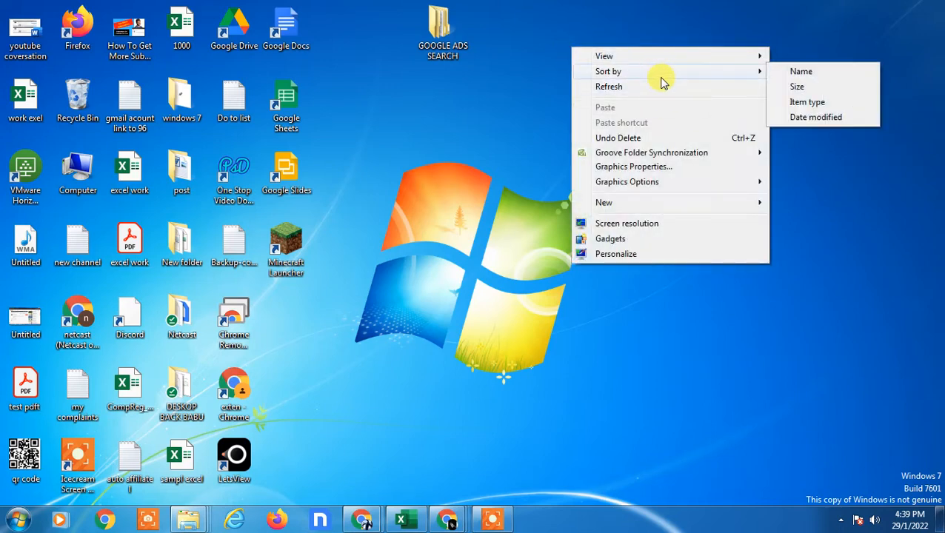
{"action": "mouse_move", "coordinate": [465, 118]}
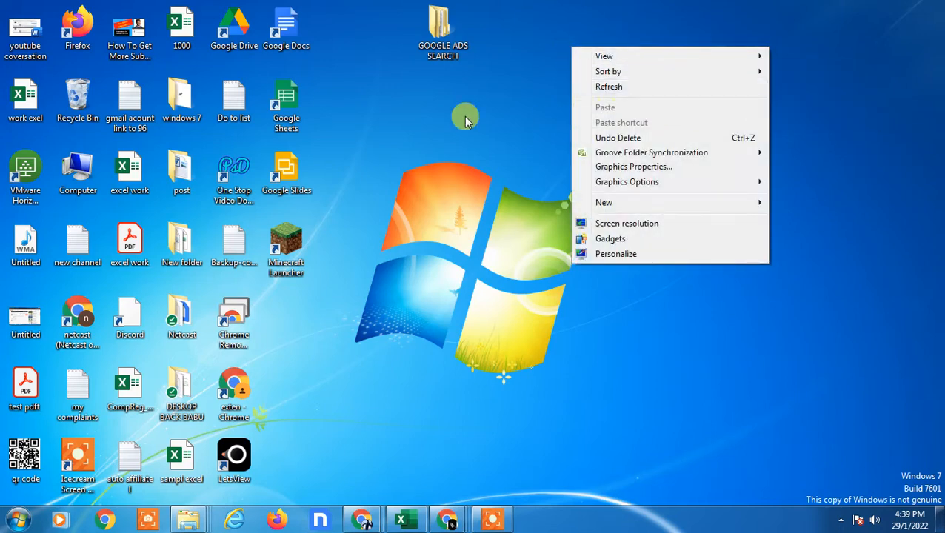
{"action": "left_click", "coordinate": [643, 265]}
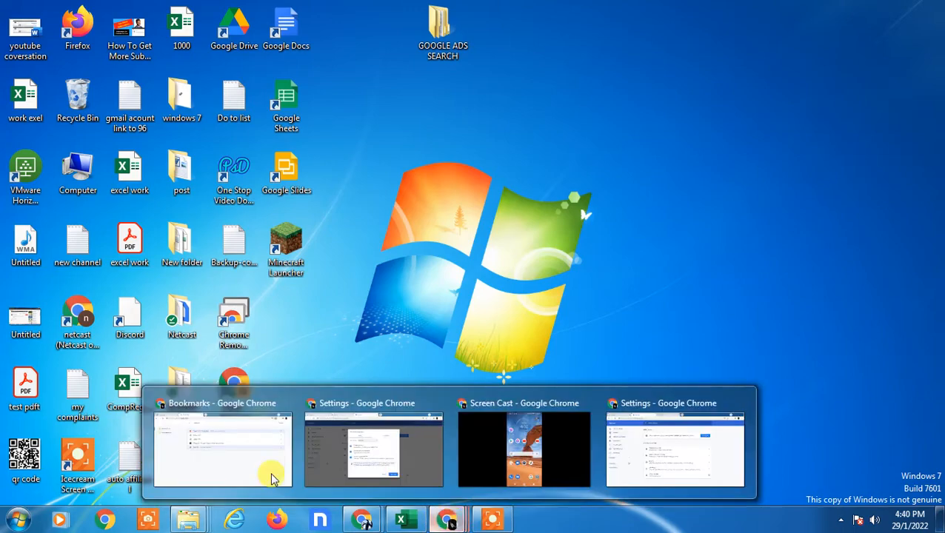
Bring the Chrome window on google.com forward and glance at the Netcast Demo profile panel
{"action": "left_click", "coordinate": [222, 447]}
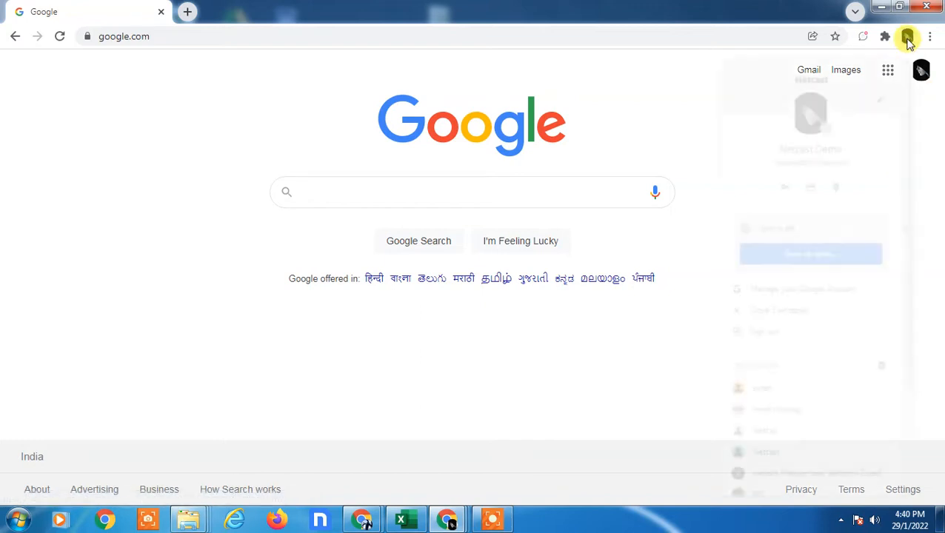
{"action": "left_click", "coordinate": [907, 37]}
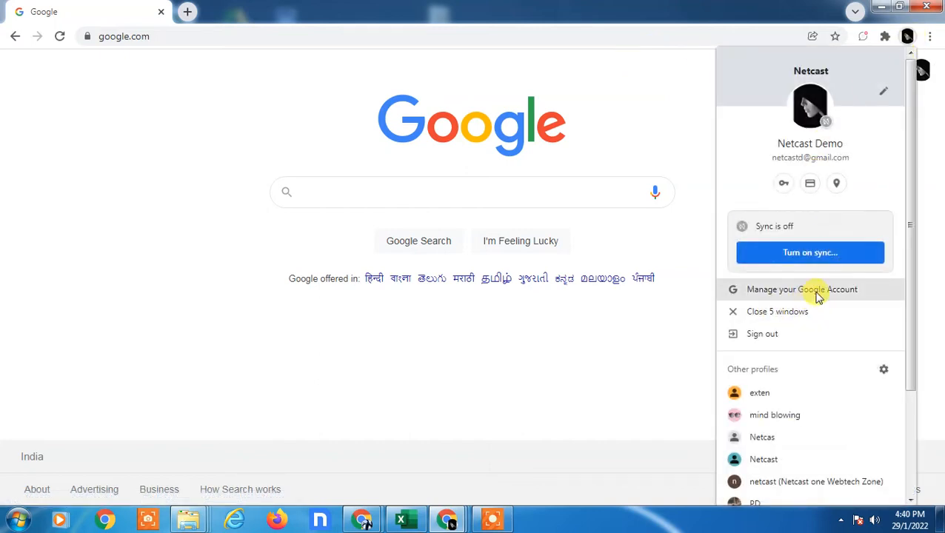
{"action": "scroll", "scroll_direction": "down", "scroll_amount": 3}
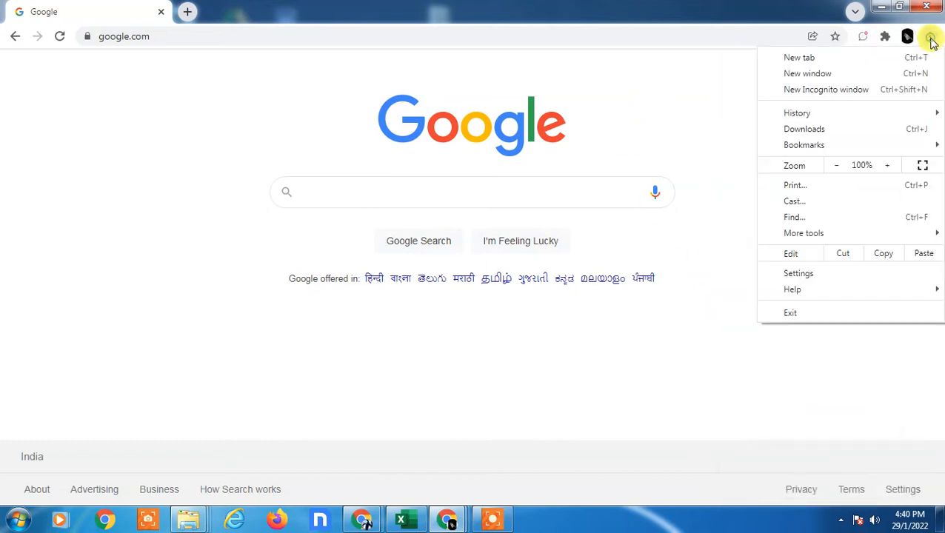
{"action": "mouse_move", "coordinate": [798, 273]}
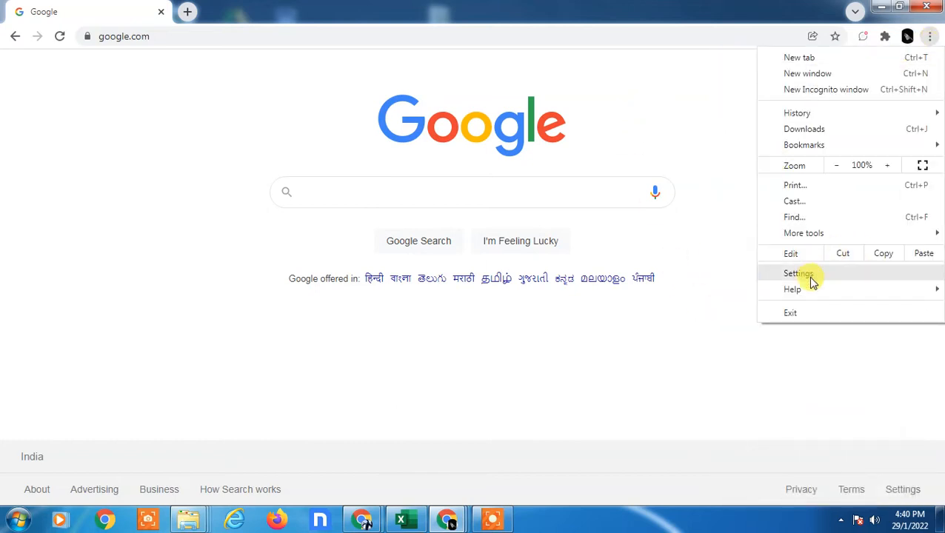
Go to Settings > Autofill > Passwords to reach the password-saving options
{"action": "left_click", "coordinate": [798, 273]}
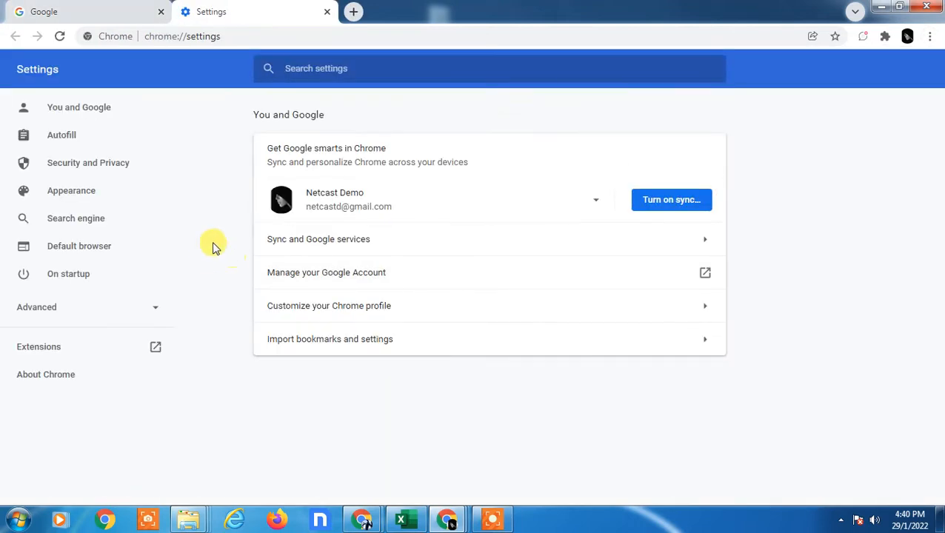
{"action": "left_click", "coordinate": [62, 134]}
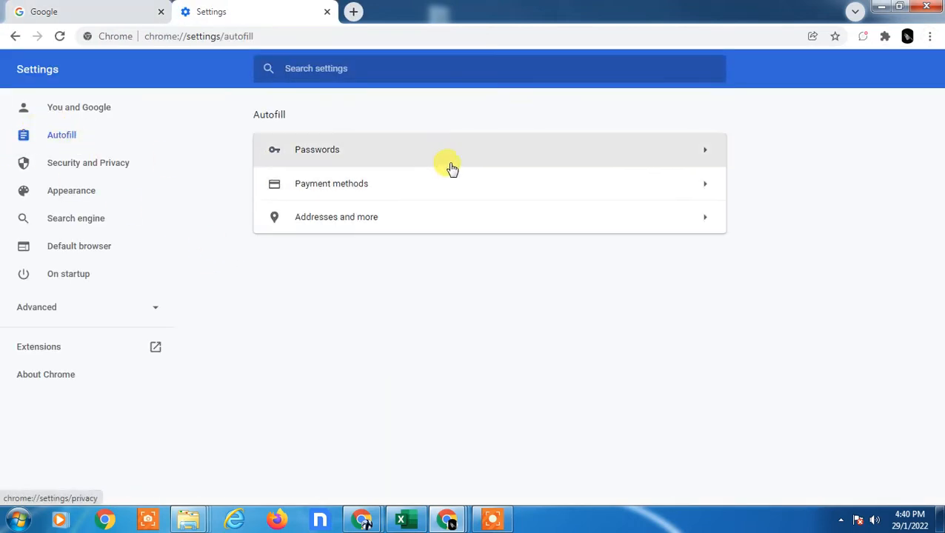
{"action": "left_click", "coordinate": [317, 148]}
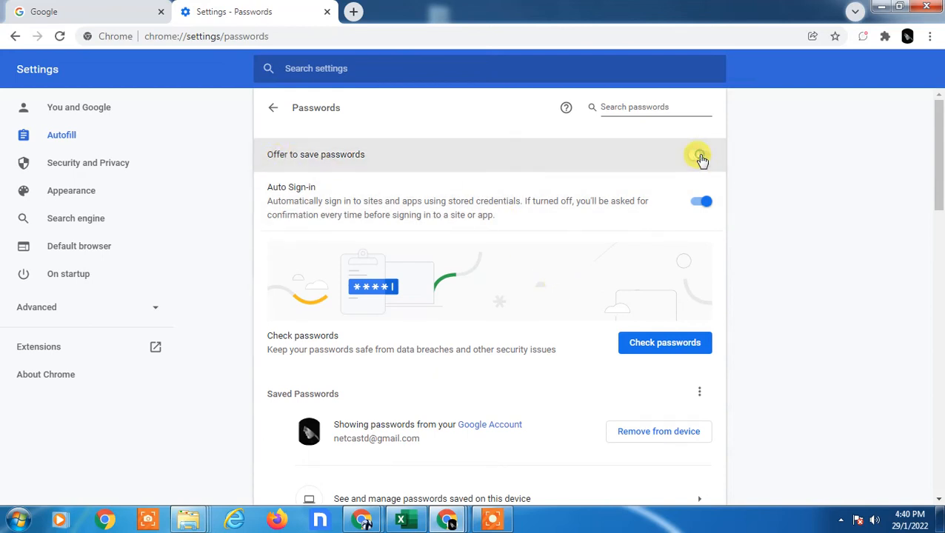
Switch the 'Offer to save passwords' toggle off after flipping it back and forth
{"action": "left_click", "coordinate": [700, 155]}
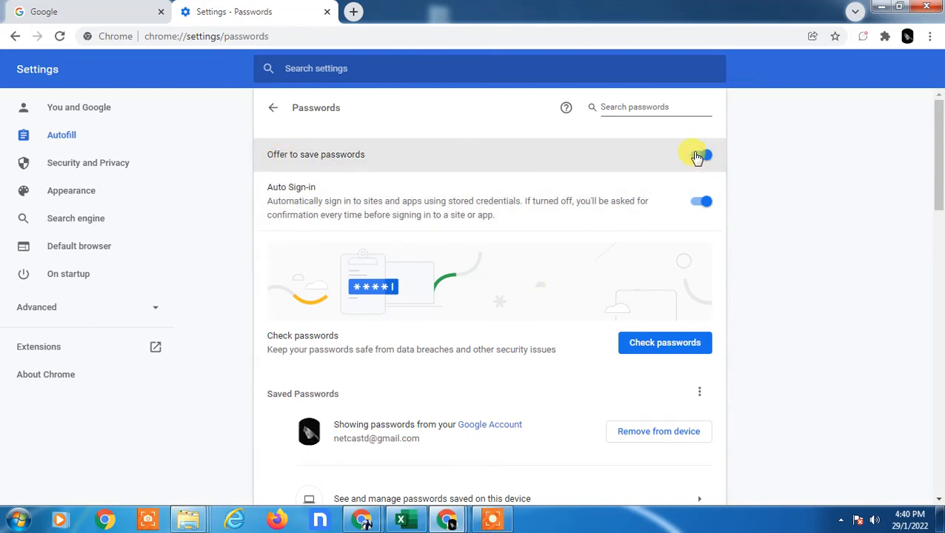
{"action": "left_click", "coordinate": [699, 154]}
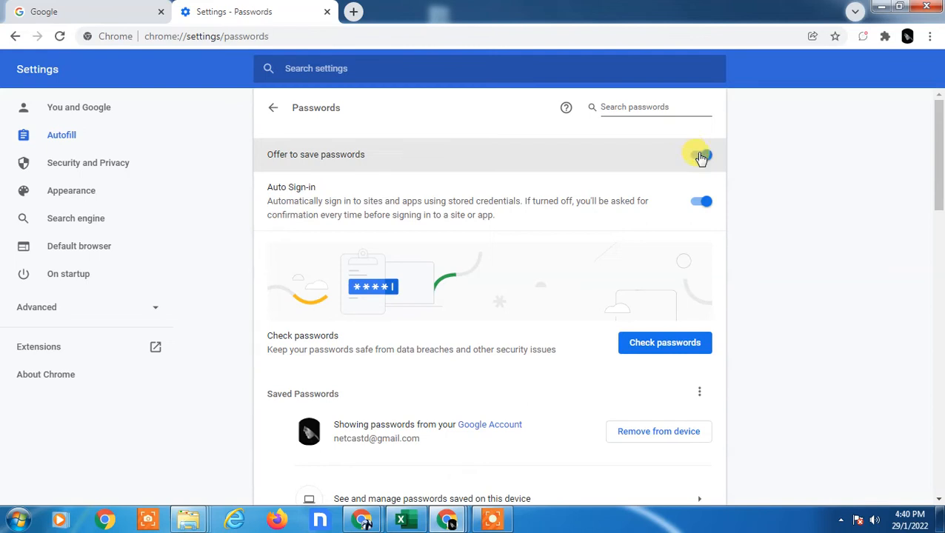
{"action": "left_click", "coordinate": [700, 154]}
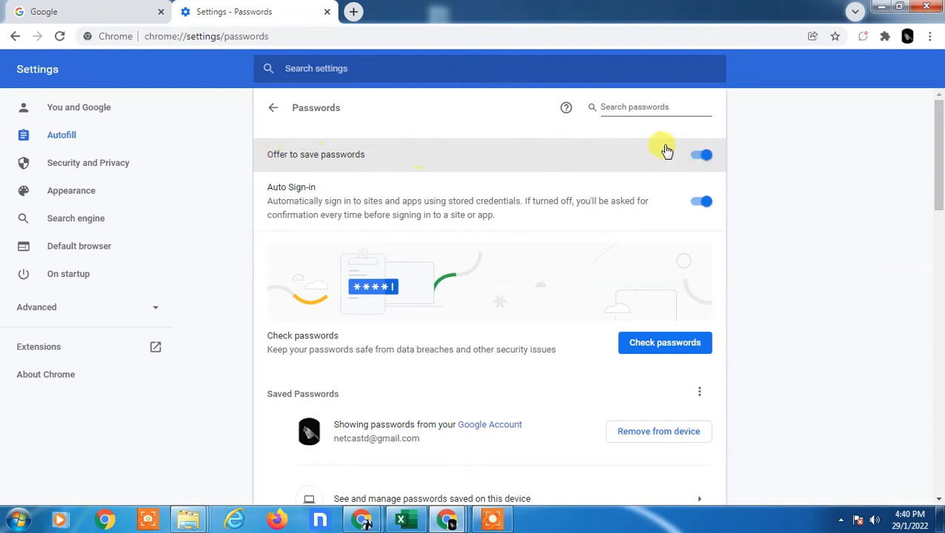
Switch the Auto Sign-in toggle off after flipping it back and forth
{"action": "scroll", "scroll_direction": "down", "scroll_amount": 3}
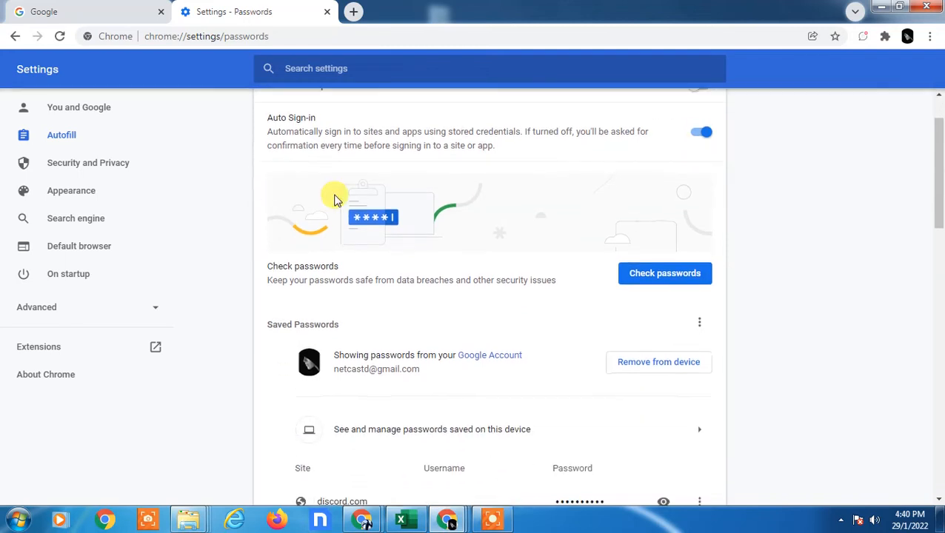
{"action": "left_click", "coordinate": [700, 132]}
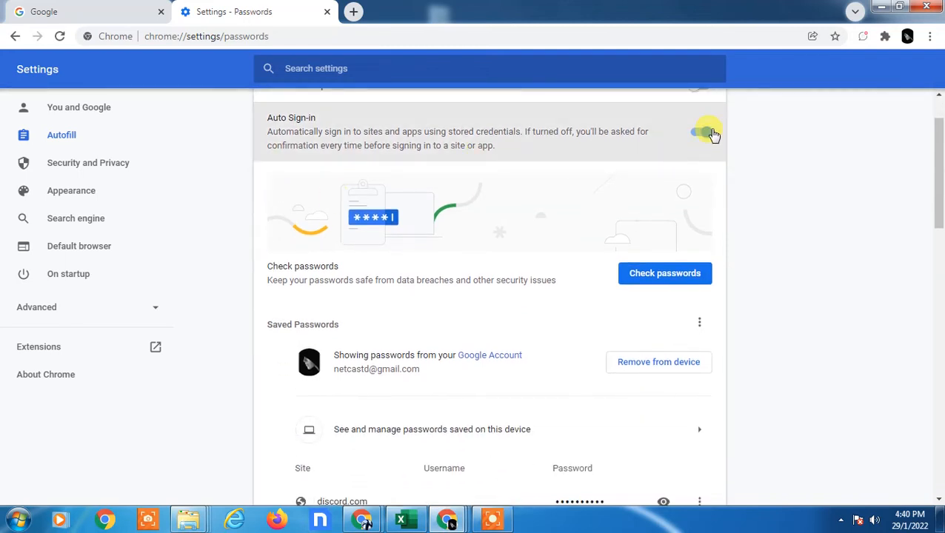
{"action": "left_click", "coordinate": [700, 131]}
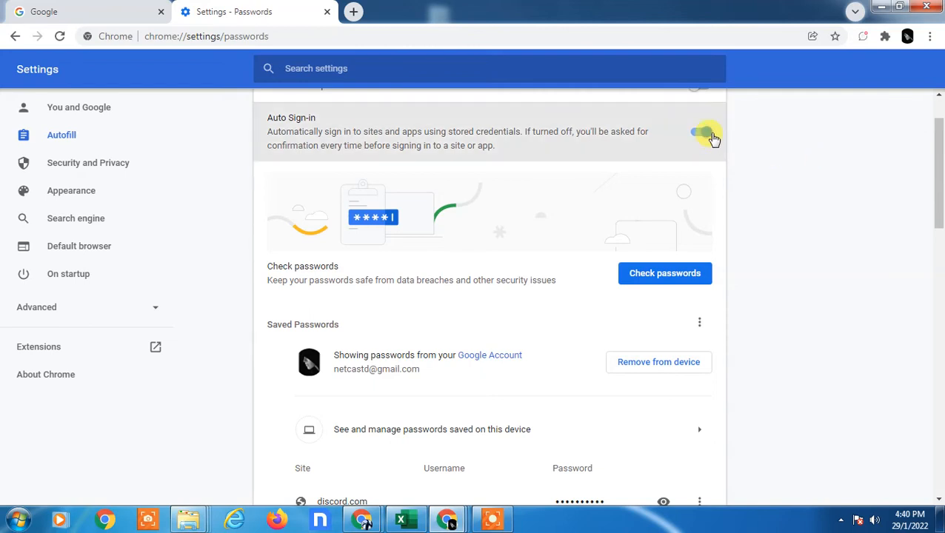
{"action": "left_click", "coordinate": [702, 136]}
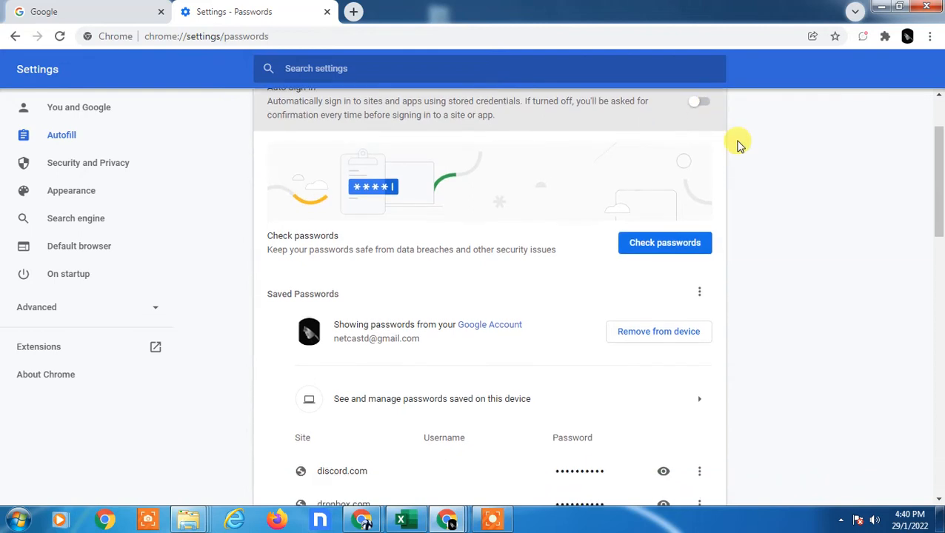
{"action": "scroll", "scroll_direction": "down", "scroll_amount": 3}
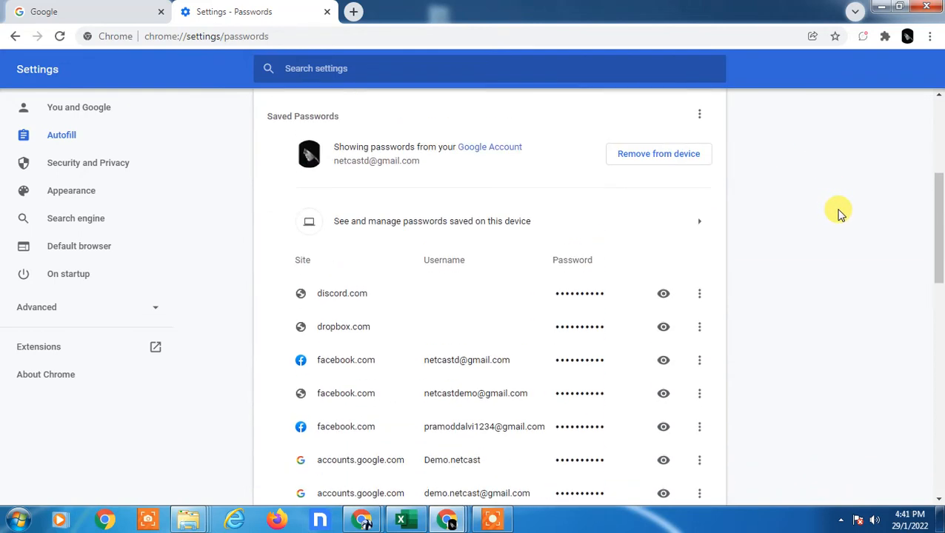
{"action": "scroll", "scroll_direction": "down", "scroll_amount": 3}
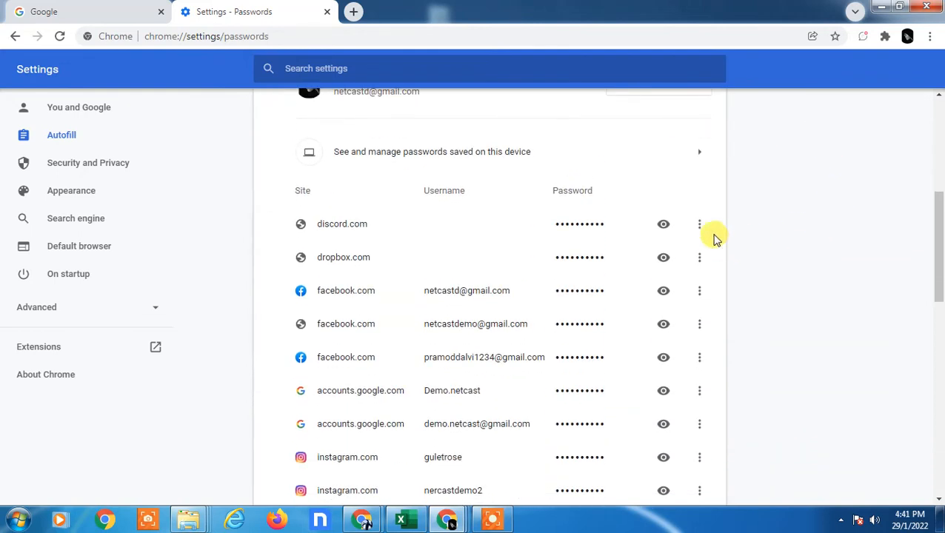
{"action": "left_click", "coordinate": [699, 224]}
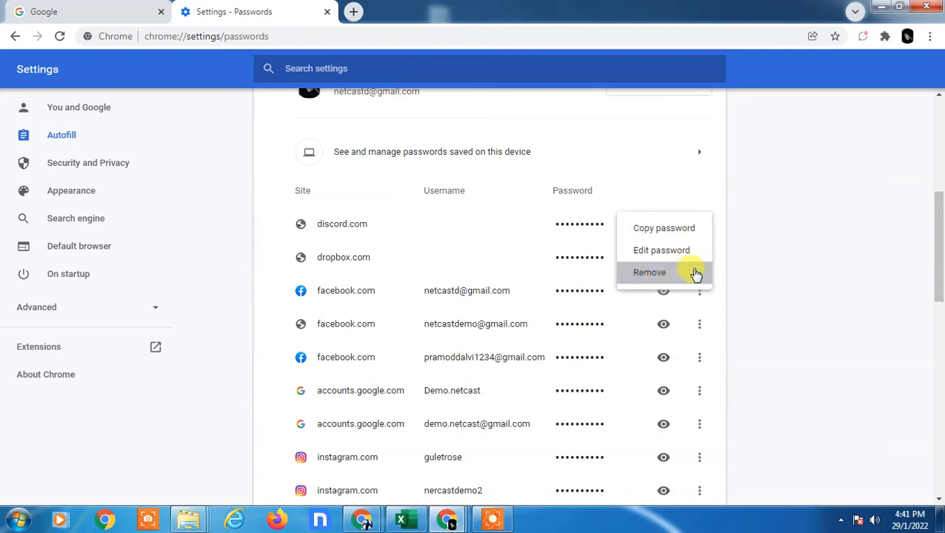
{"action": "left_click", "coordinate": [649, 272]}
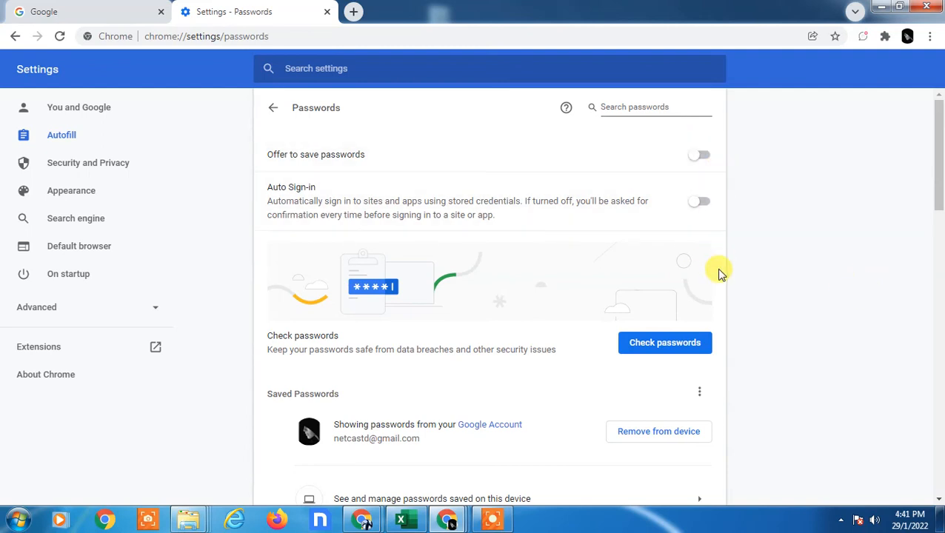
{"action": "scroll", "scroll_direction": "down", "scroll_amount": 3}
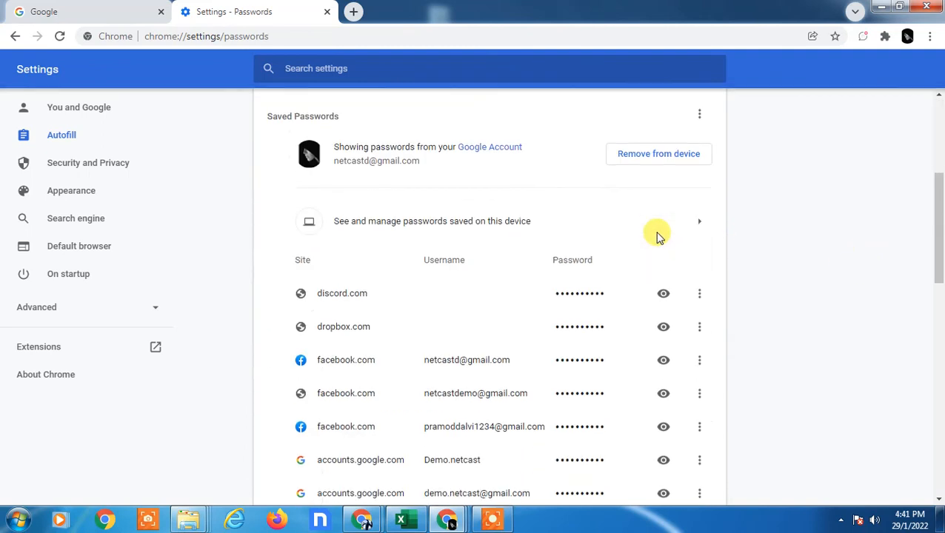
{"action": "scroll", "scroll_direction": "down", "scroll_amount": 3}
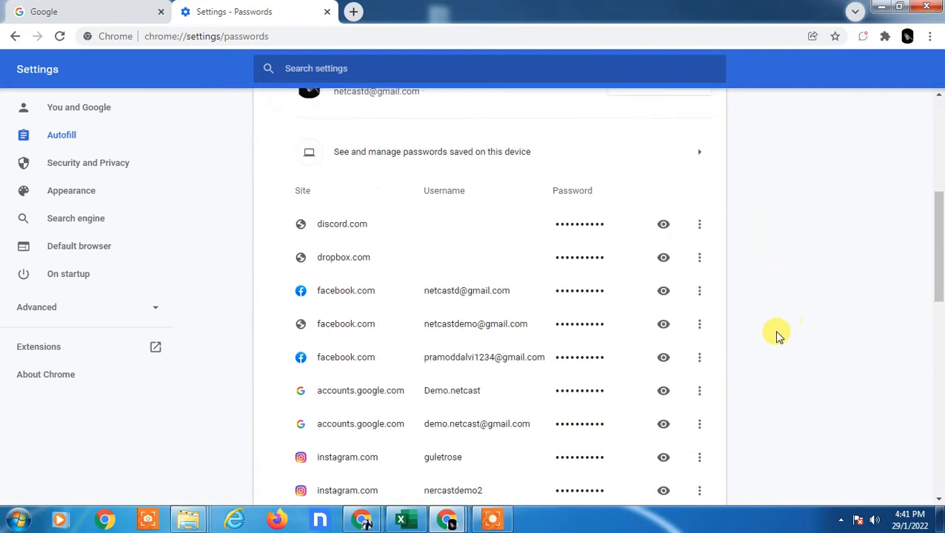